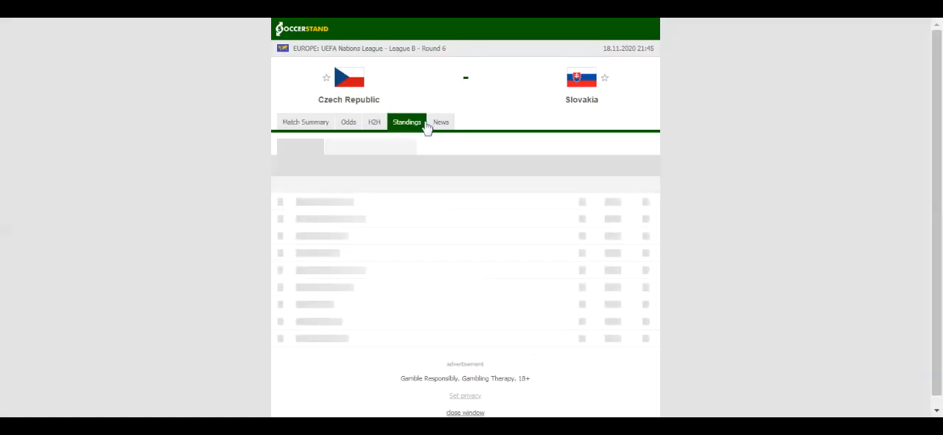
Step: View the Group 2 standings, then the Czech Republic vs Slovakia head-to-head recent results
{"action": "left_click", "coordinate": [407, 120]}
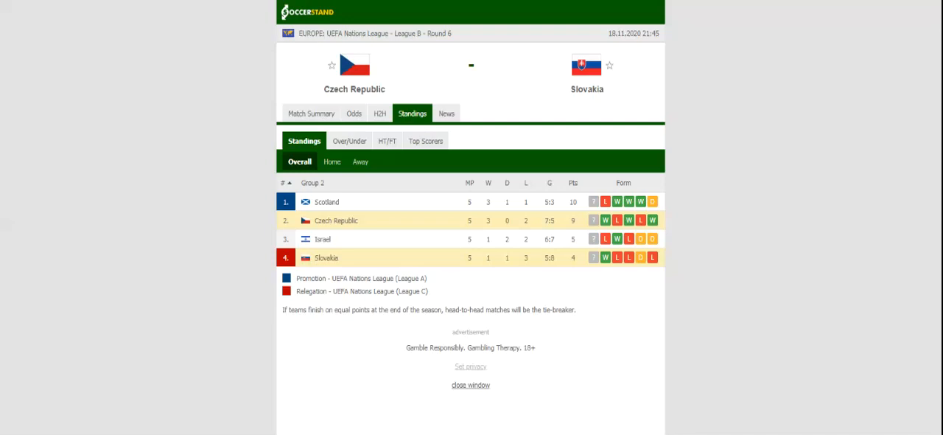
{"action": "mouse_move", "coordinate": [380, 112]}
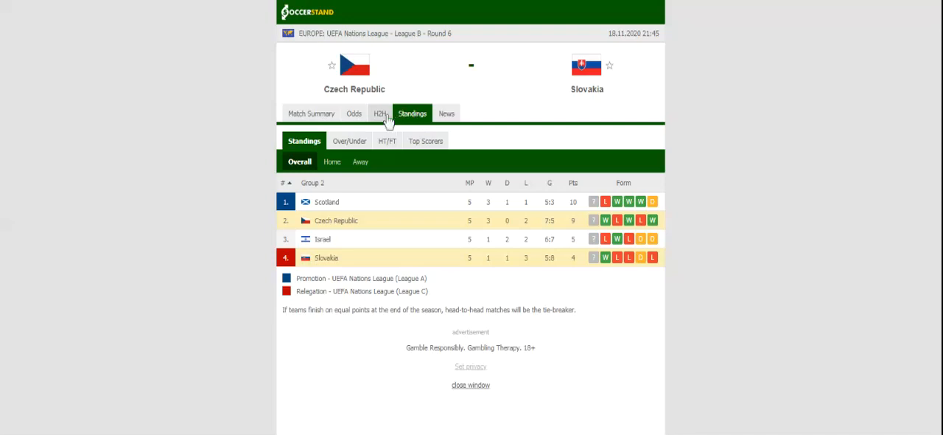
{"action": "left_click", "coordinate": [374, 112]}
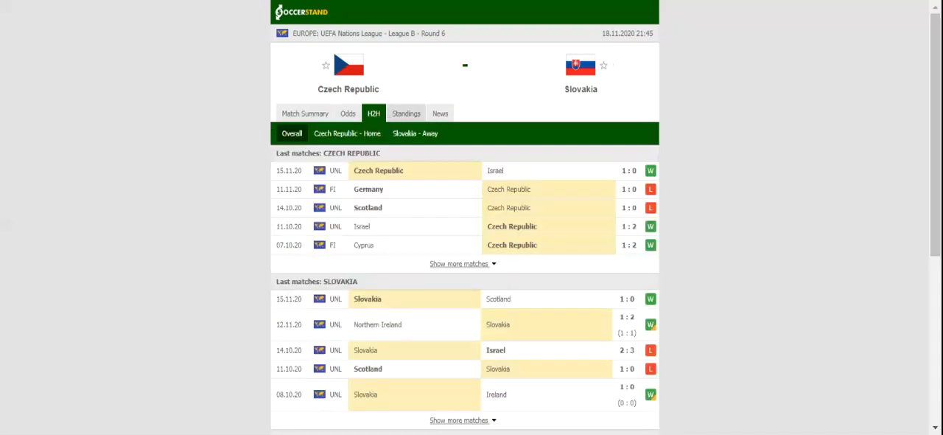